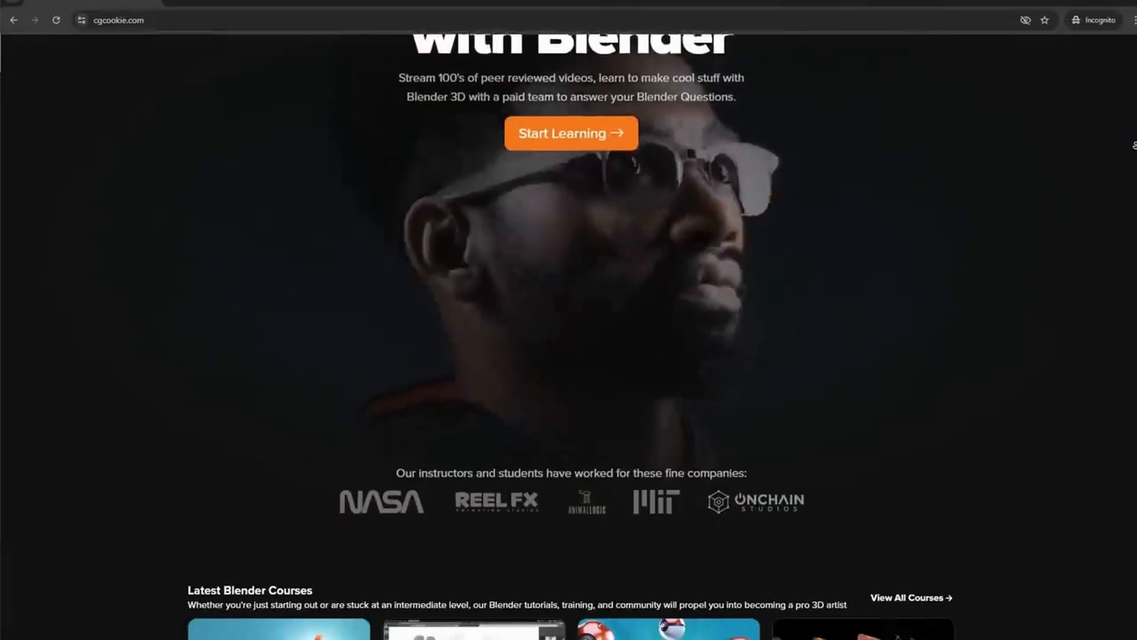
# Go from the home page to View All Courses and browse the Courses grid and Library rows
pyautogui.scroll(-3)
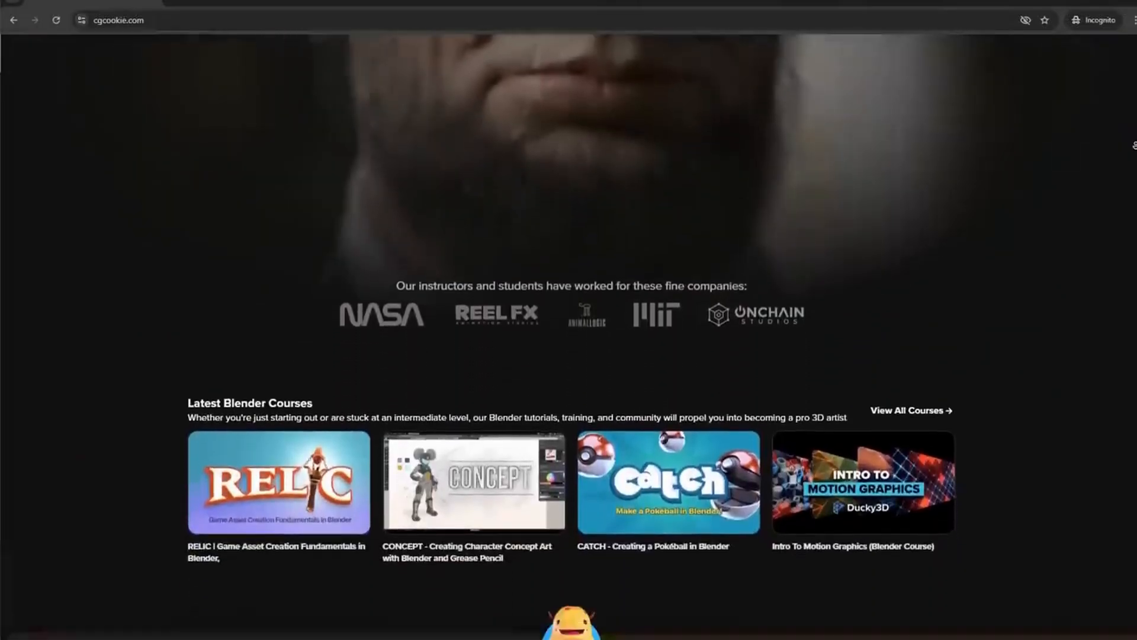
pyautogui.click(906, 410)
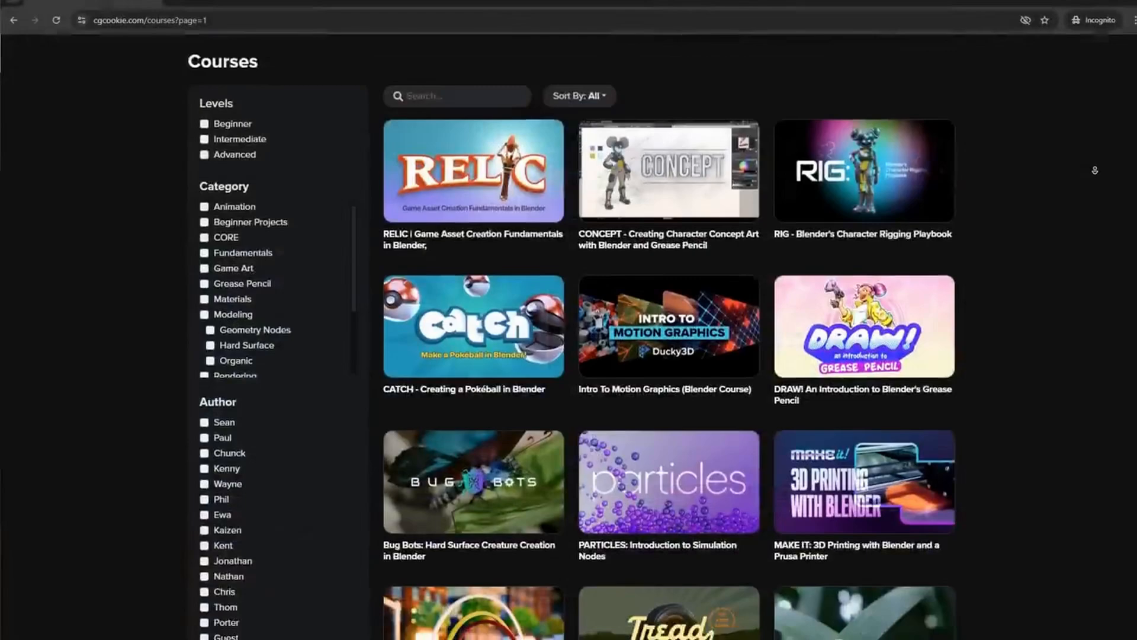
pyautogui.scroll(-3)
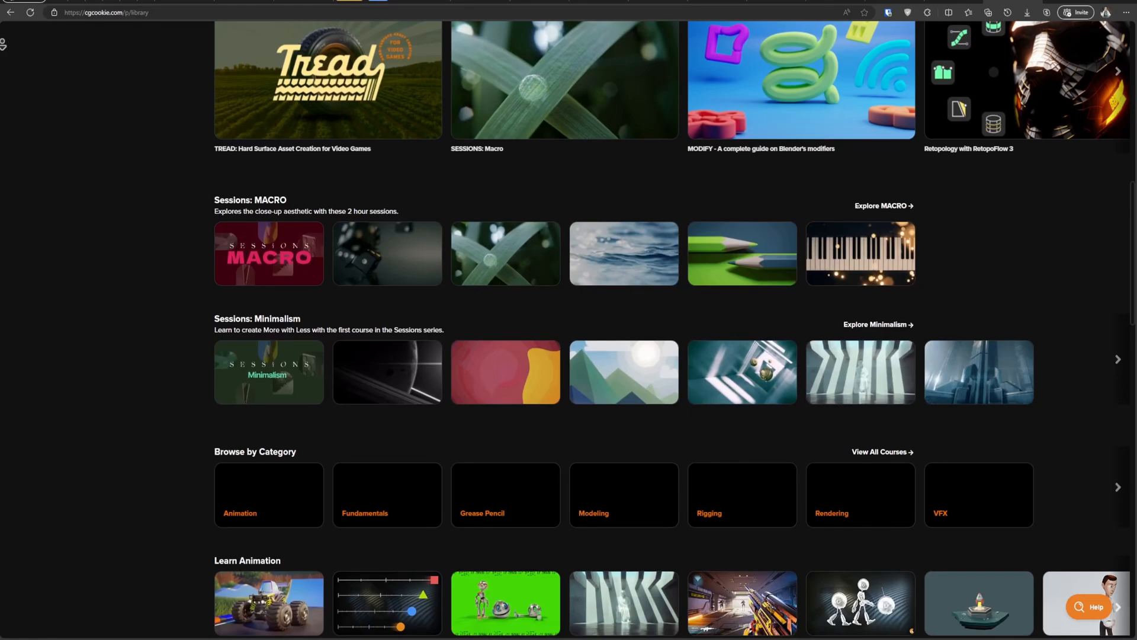
pyautogui.scroll(-3)
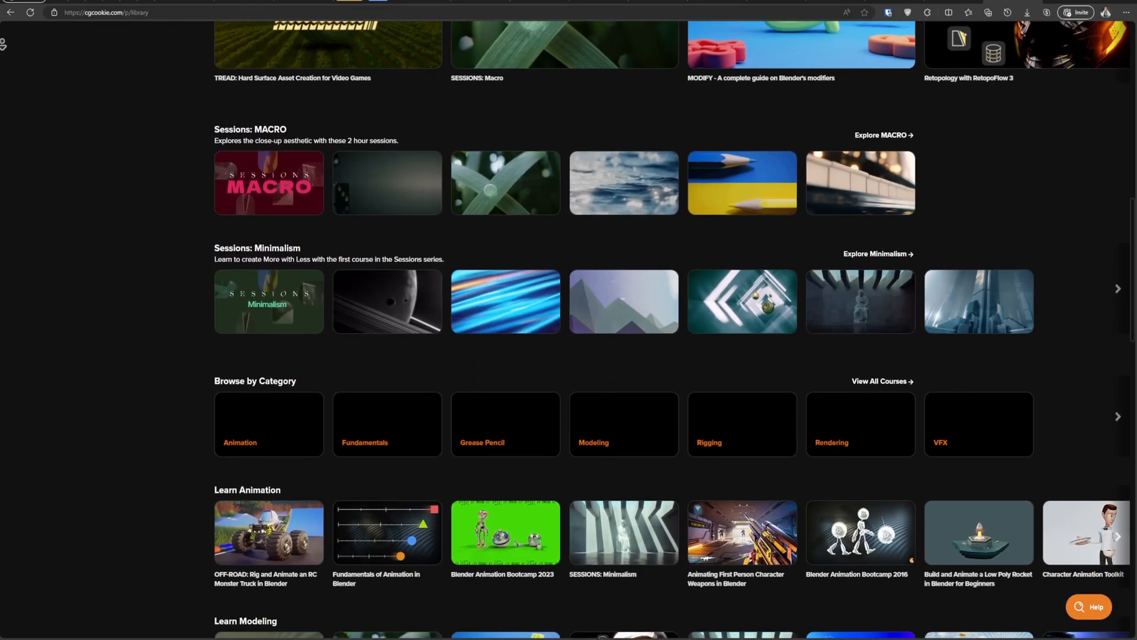
pyautogui.scroll(-3)
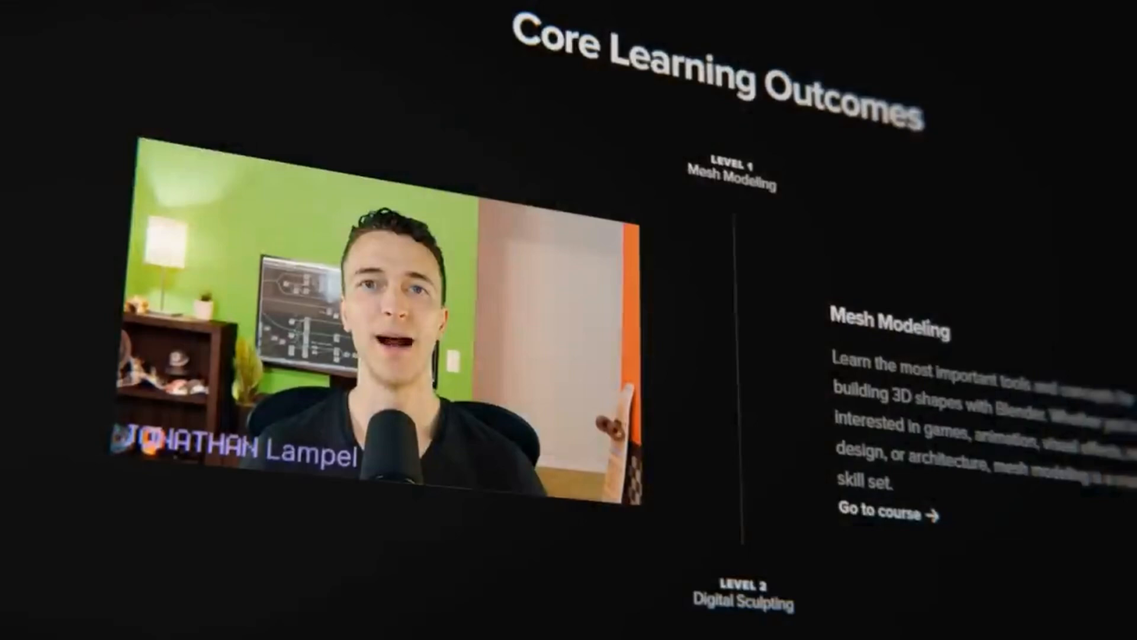
# Scroll the Core Learning Outcomes levels through Texturing, Physics and Compositing
pyautogui.scroll(-3)
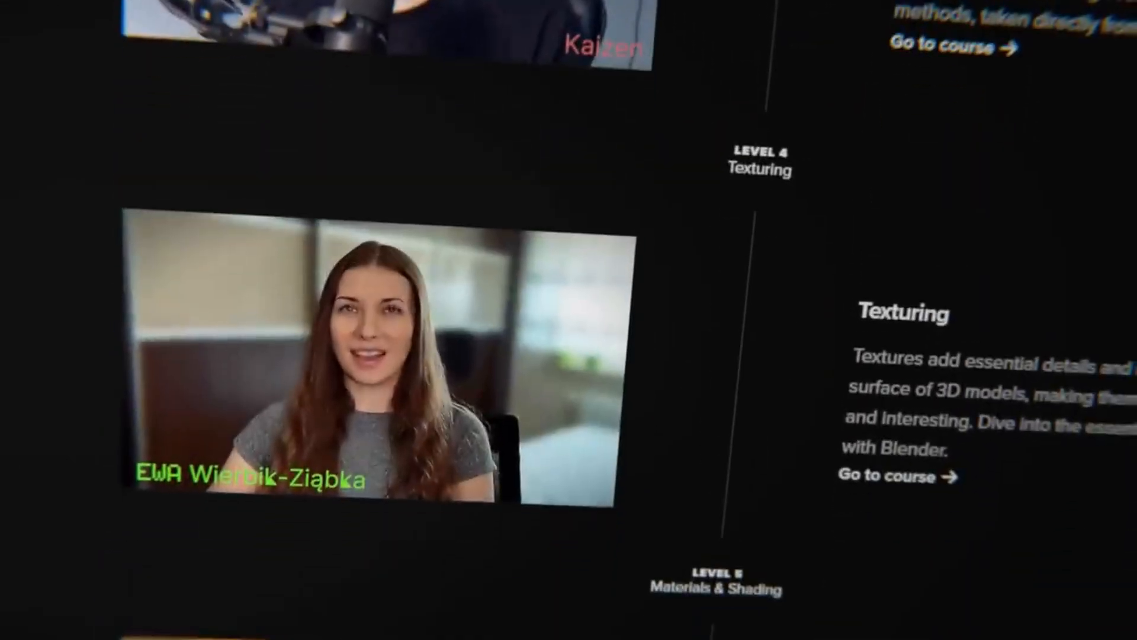
pyautogui.scroll(-3)
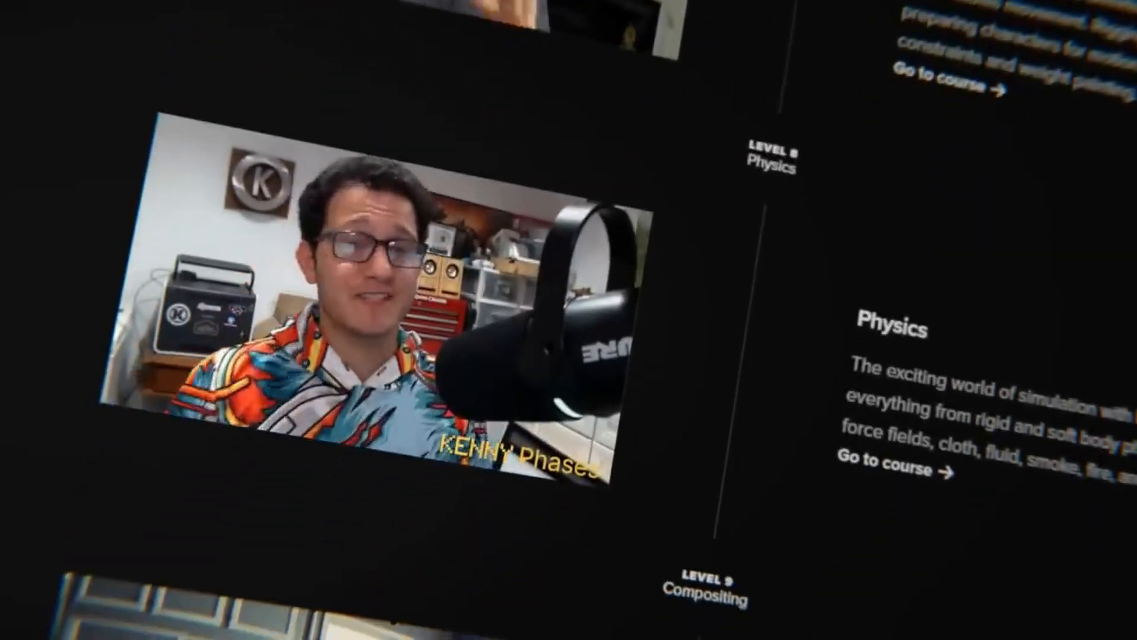
pyautogui.scroll(-3)
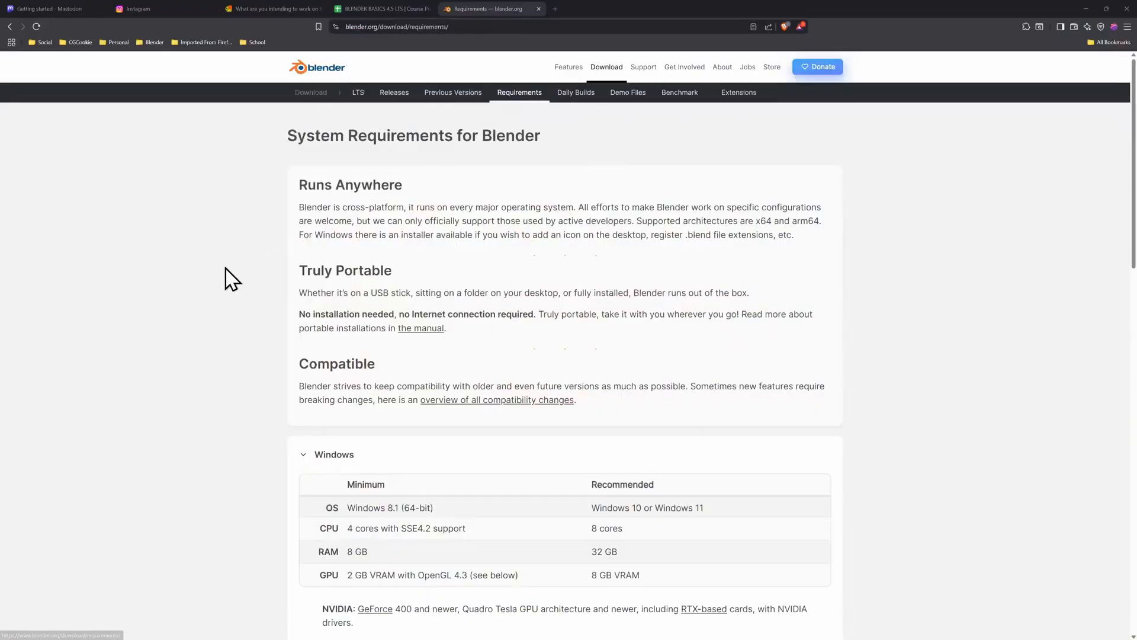
pyautogui.scroll(-3)
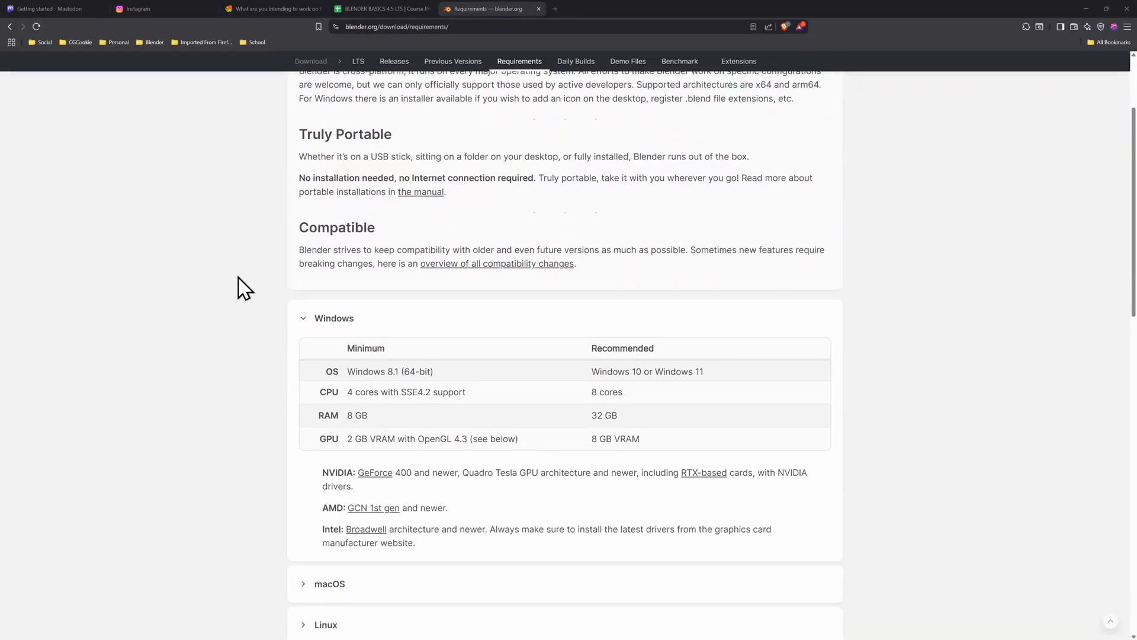
pyautogui.scroll(-3)
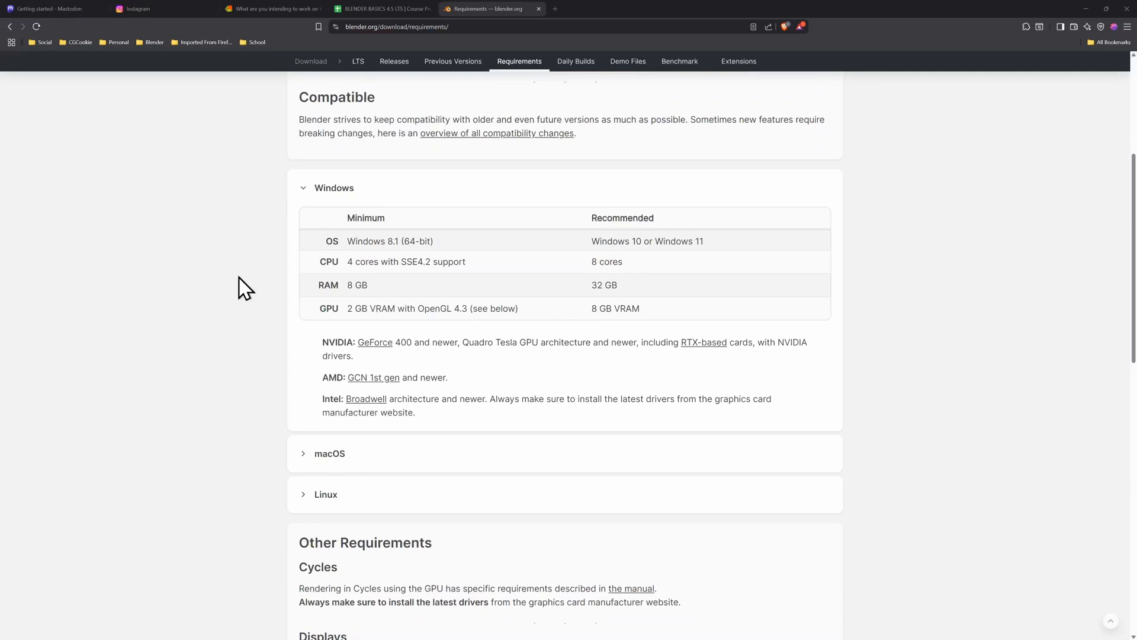
pyautogui.scroll(-3)
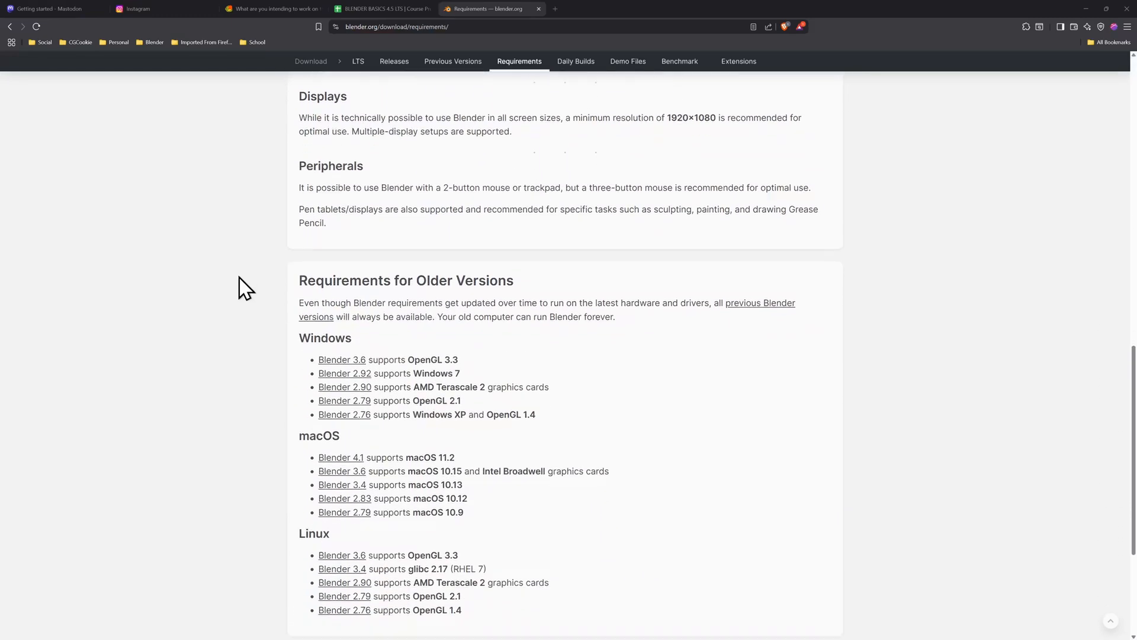
pyautogui.scroll(-3)
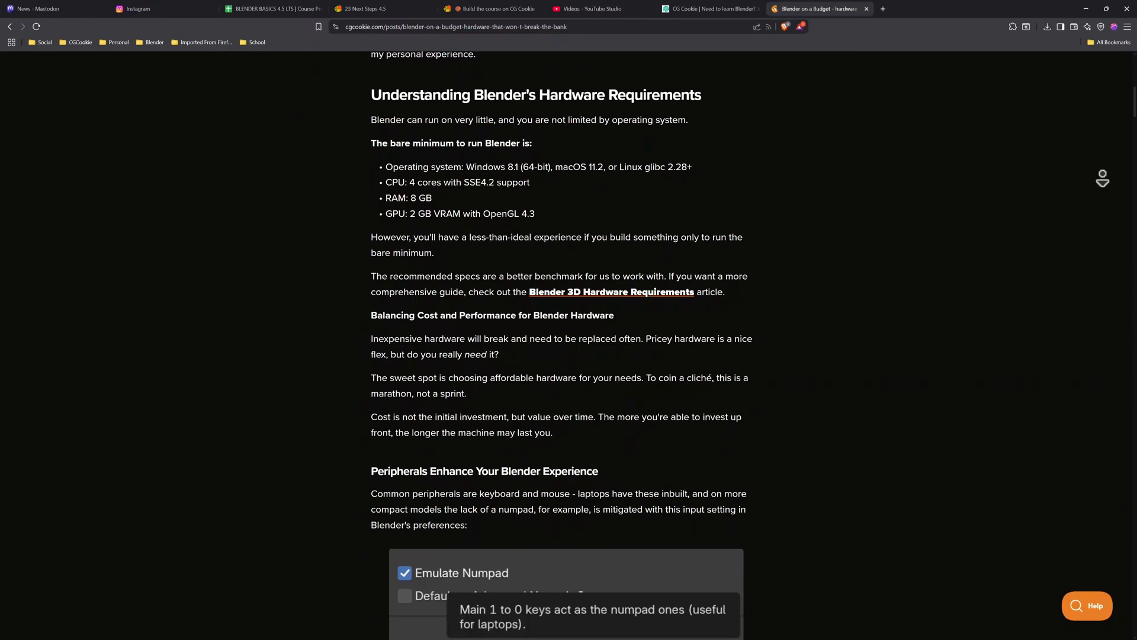
# Scroll the budget-hardware blog post down to its peripherals section
pyautogui.scroll(-3)
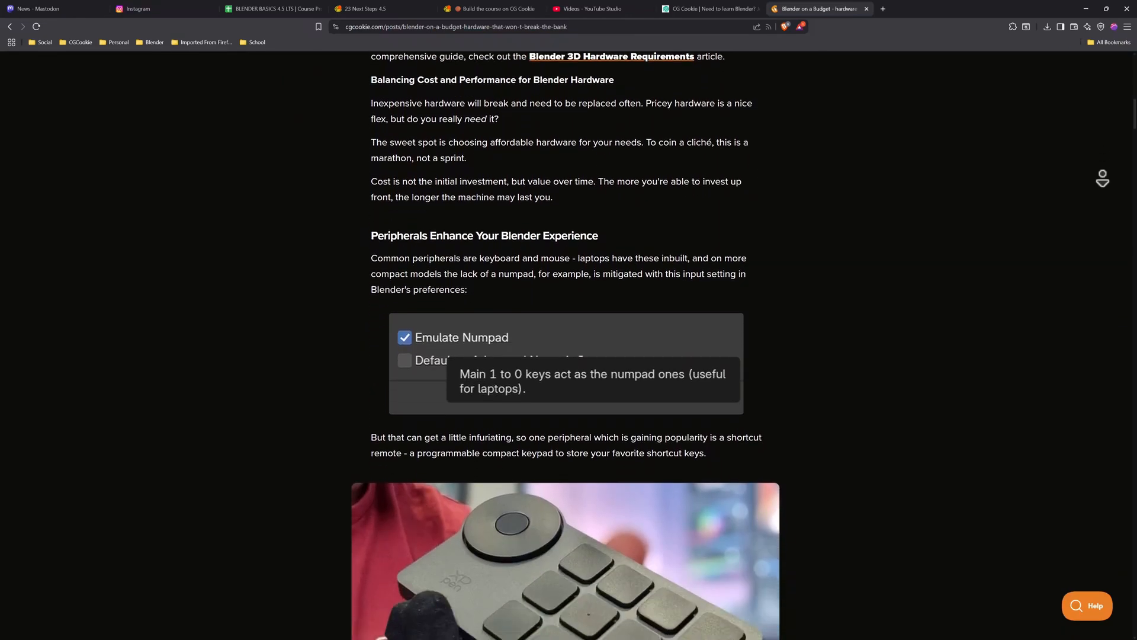
pyautogui.scroll(-3)
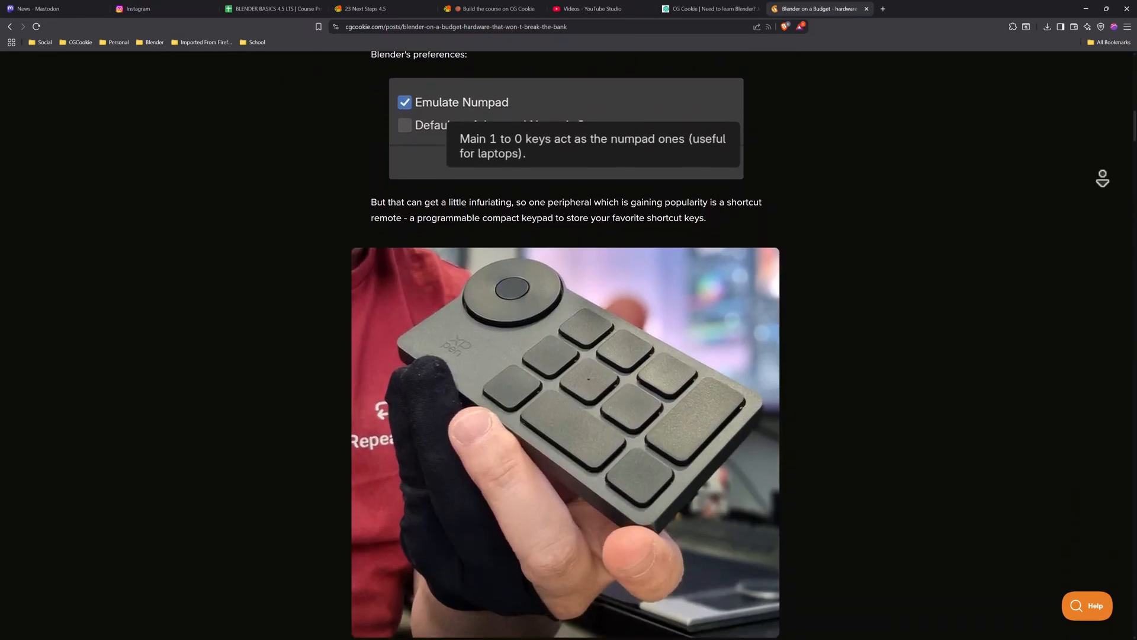
pyautogui.scroll(-3)
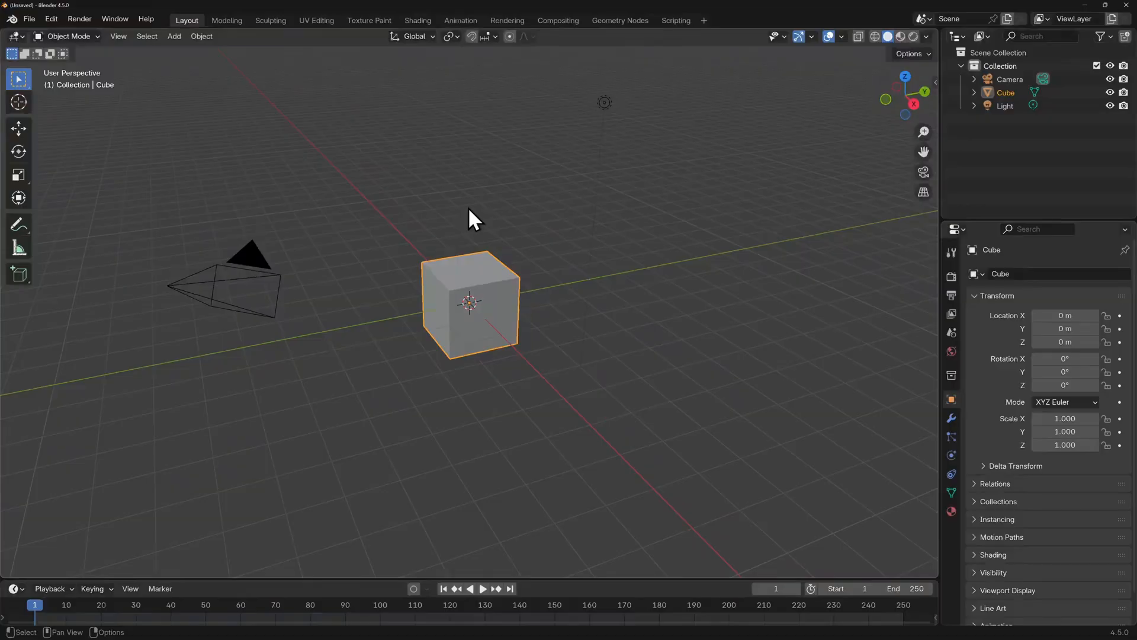
# Show Edit > Preferences on Get Extensions and browse the Available extensions list
pyautogui.click(51, 21)
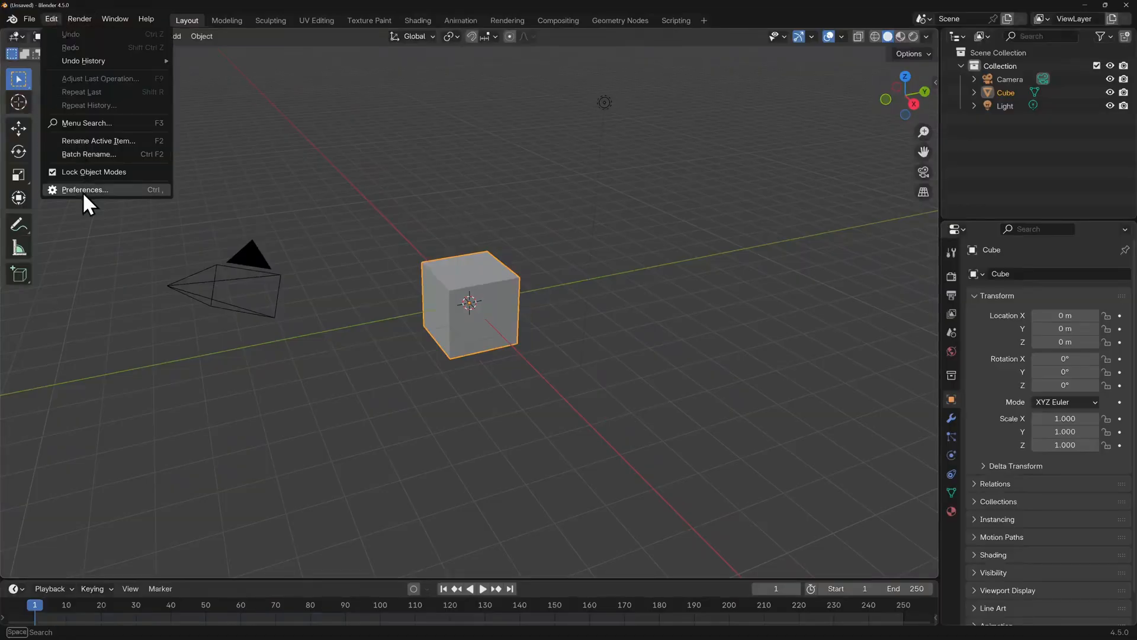
pyautogui.click(83, 190)
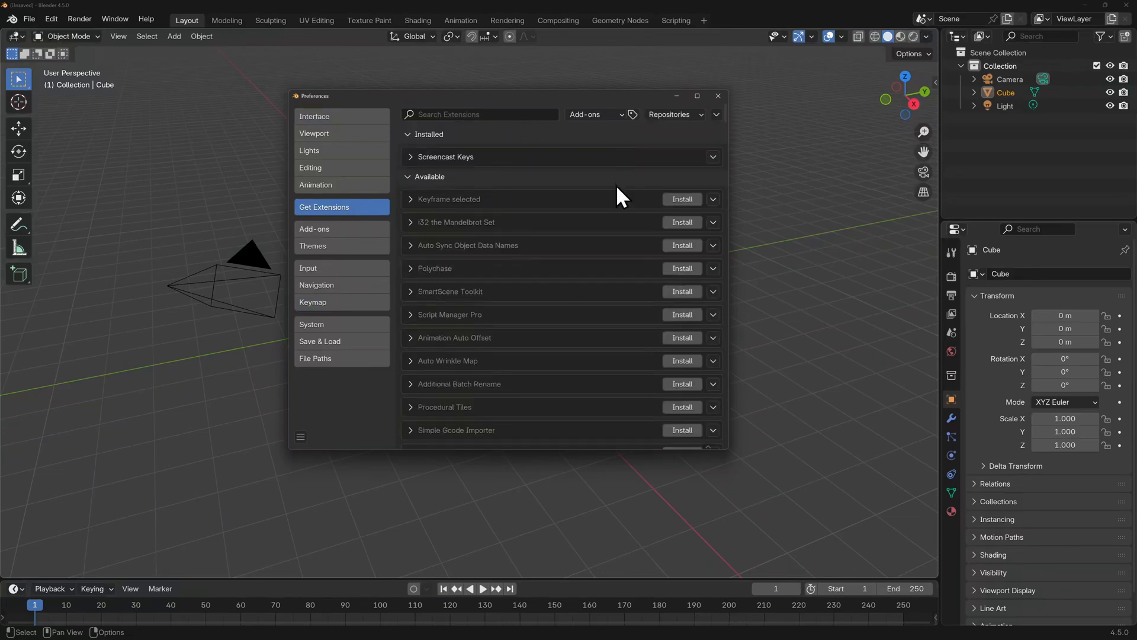
pyautogui.scroll(-3)
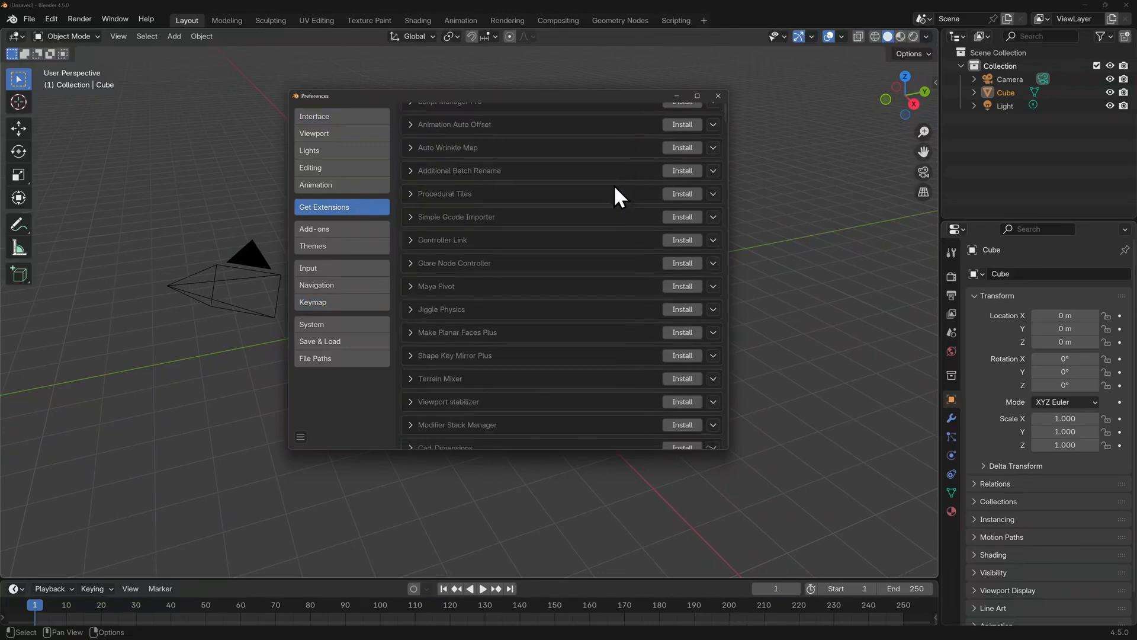
pyautogui.scroll(-3)
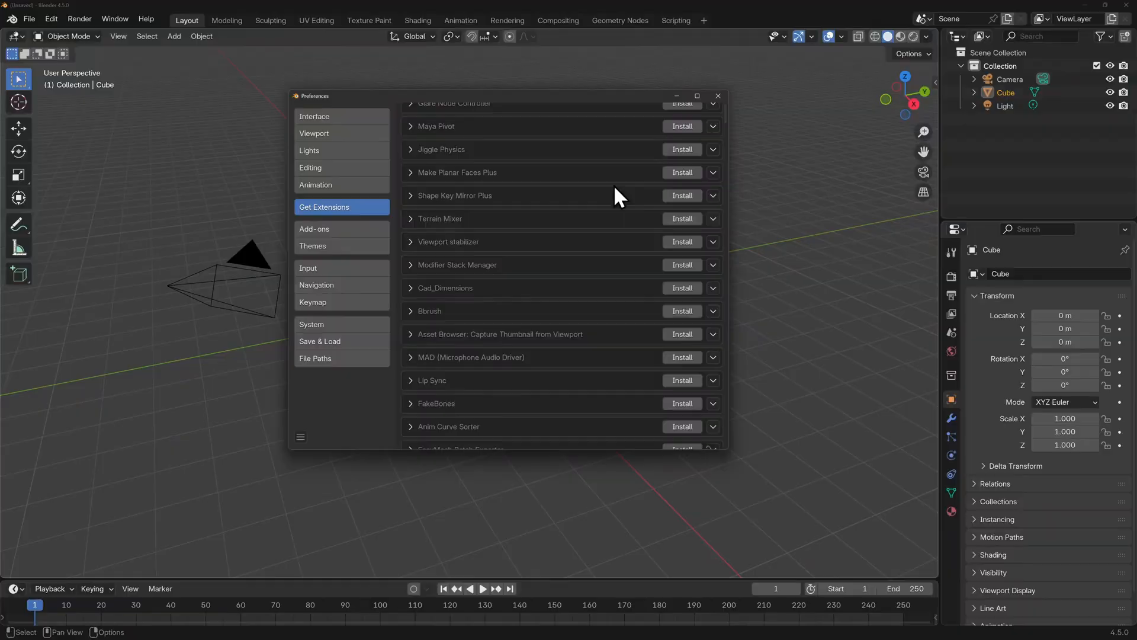